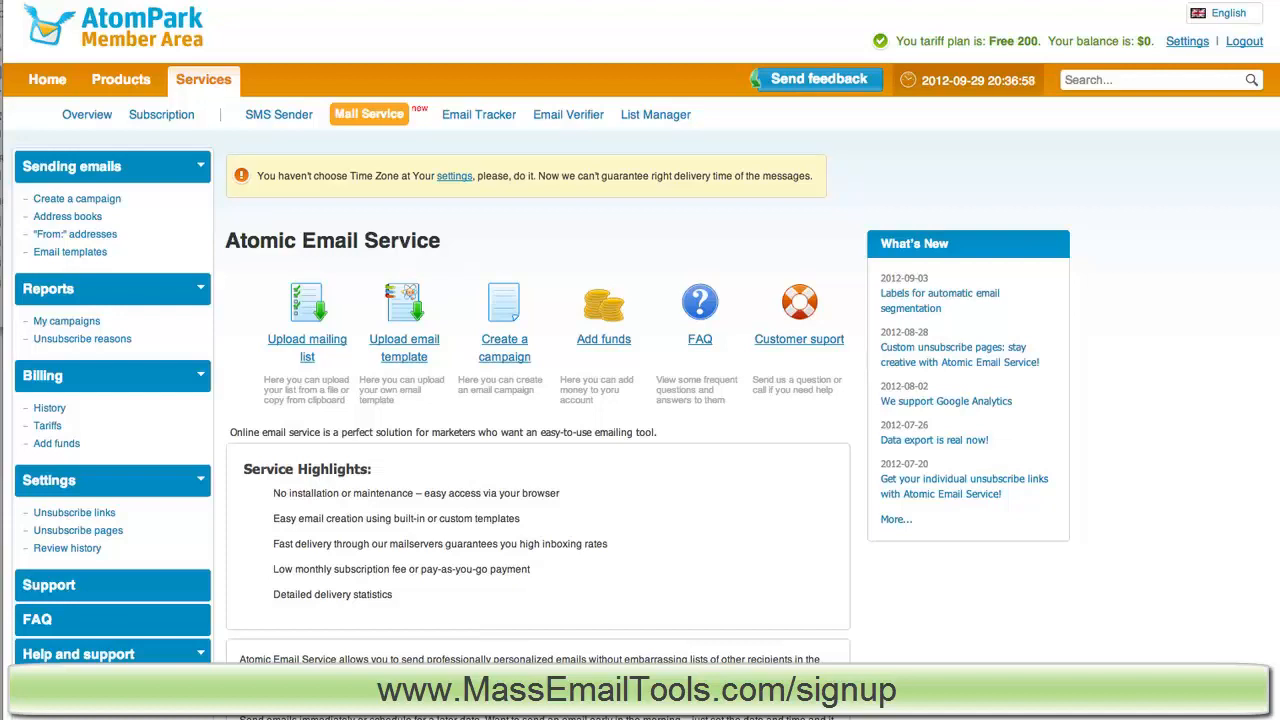
mouse_move(728, 522)
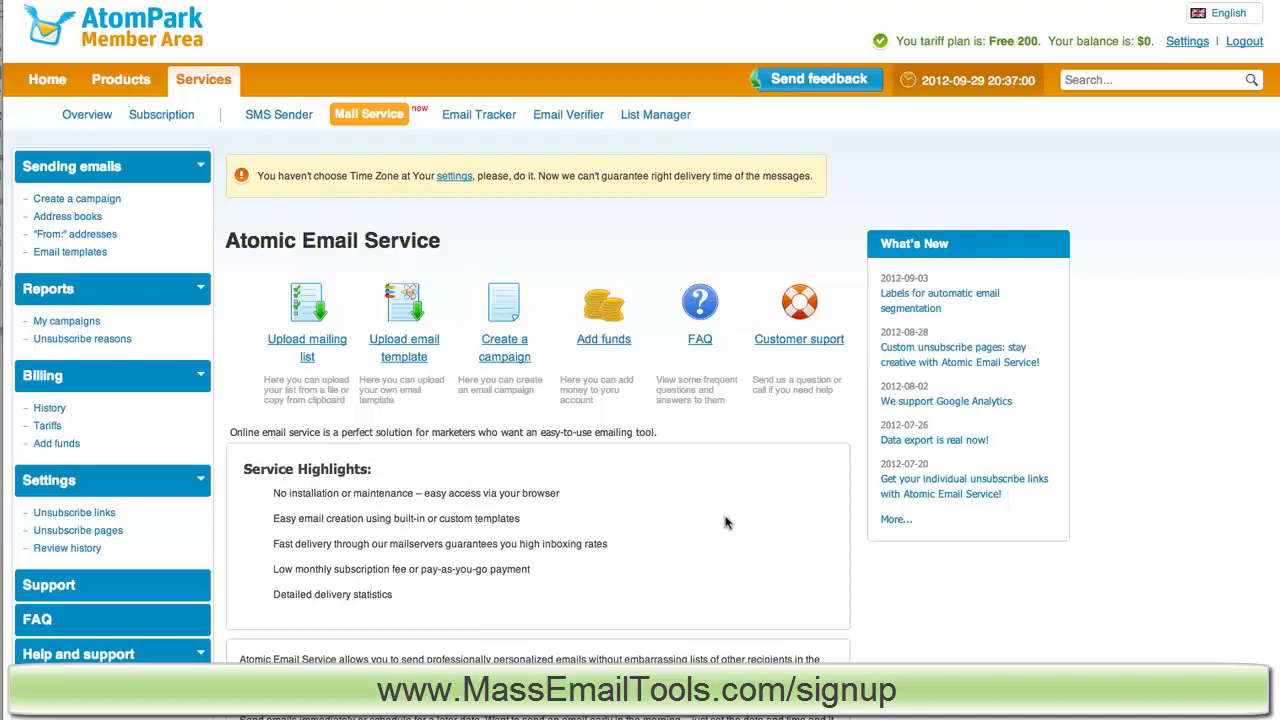
Step: Show the Email templates gallery from the Sending emails sidebar
scroll("down", 3)
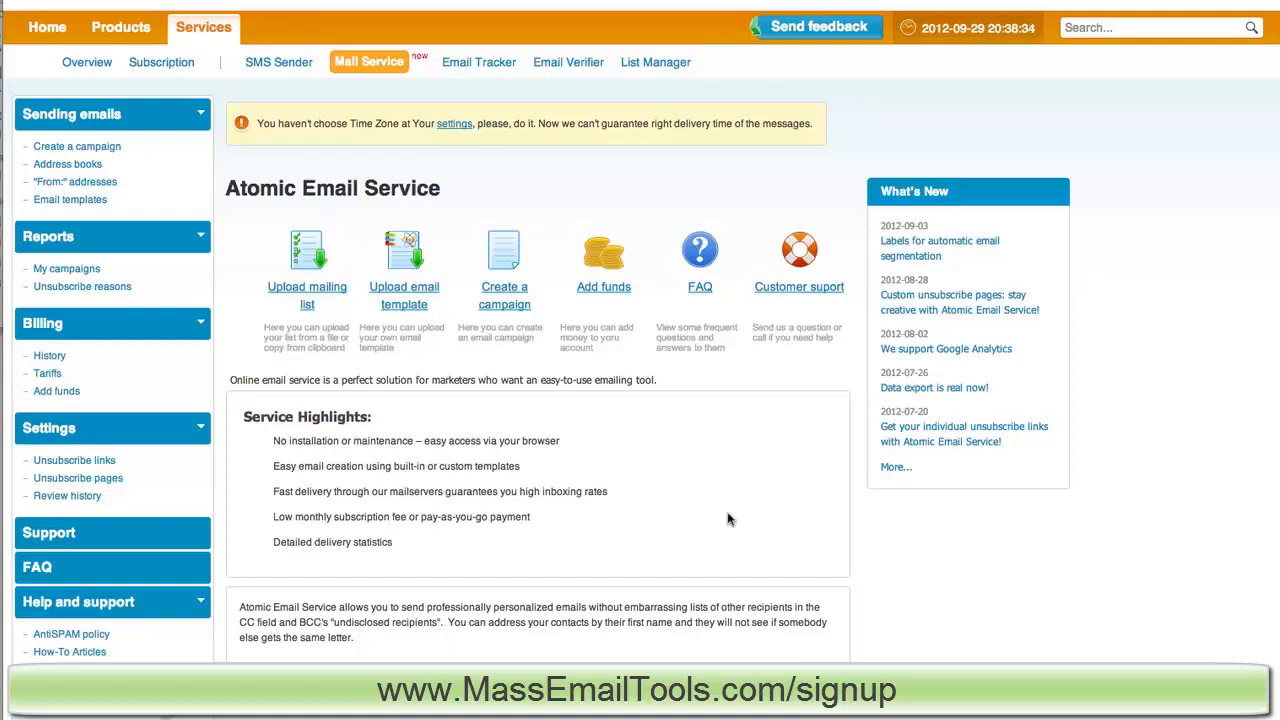
mouse_move(308, 300)
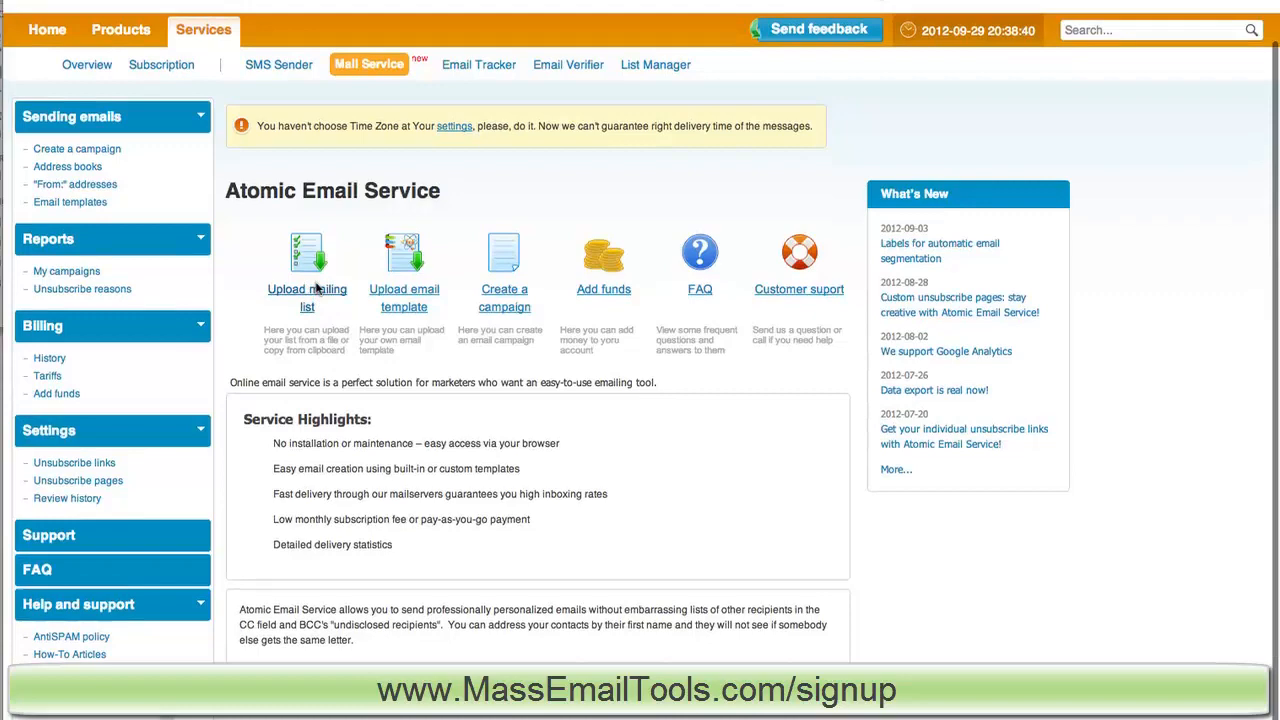
scroll("down", 3)
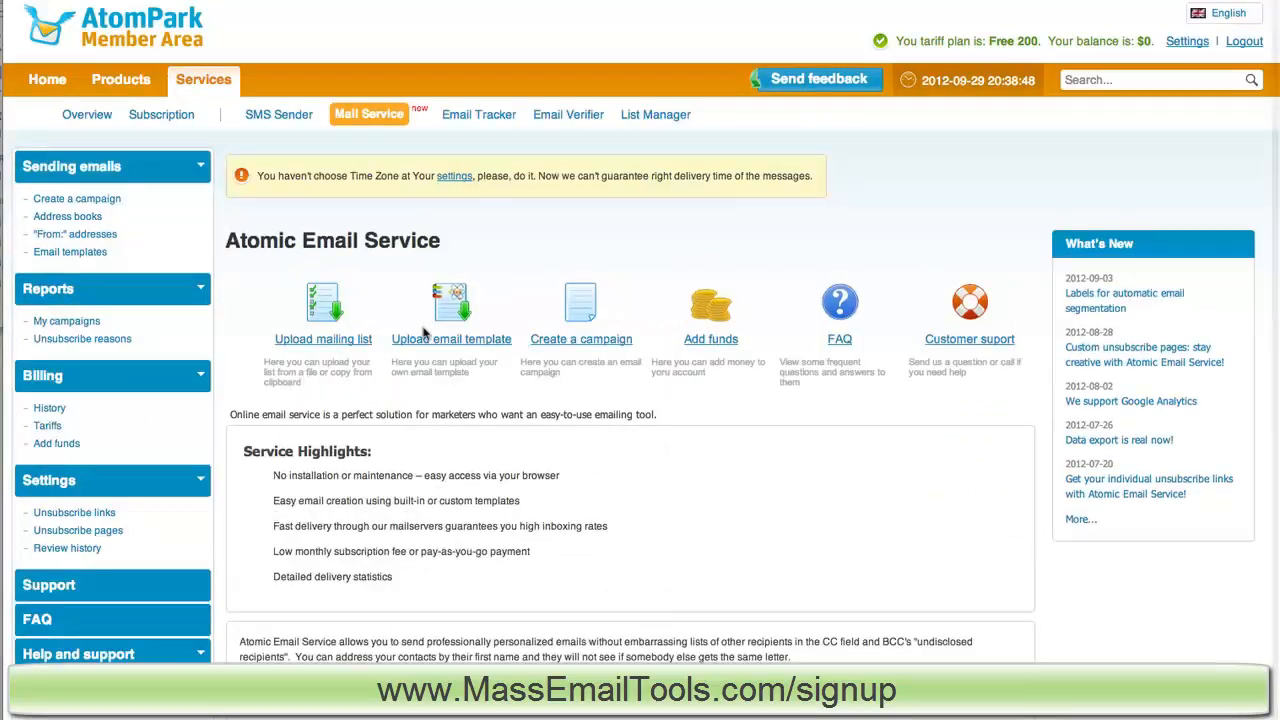
mouse_move(452, 344)
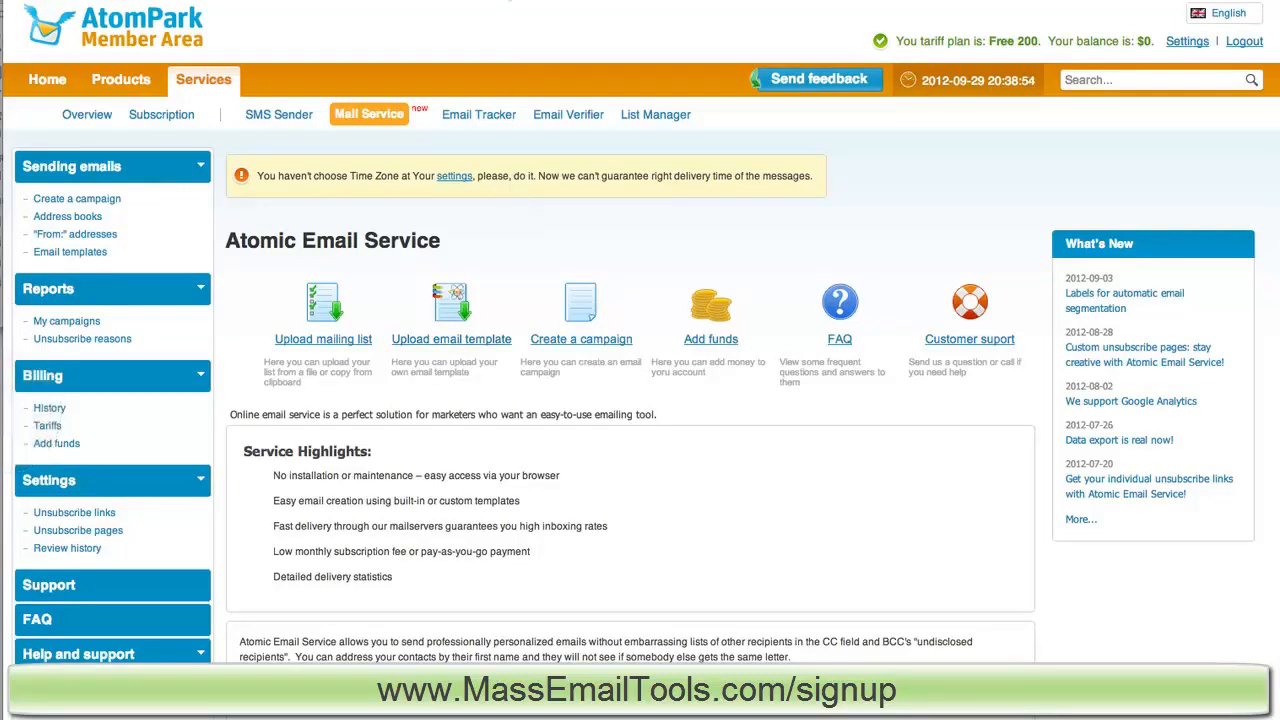
left_click(70, 252)
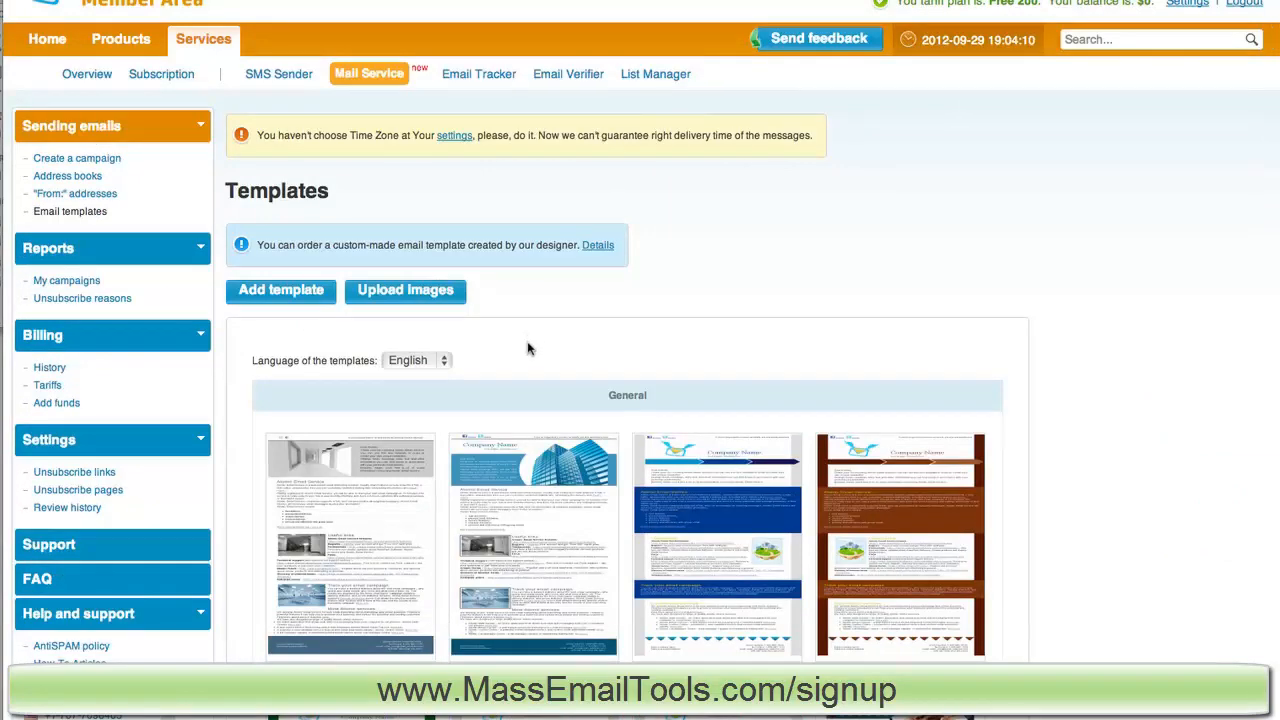
scroll("down", 3)
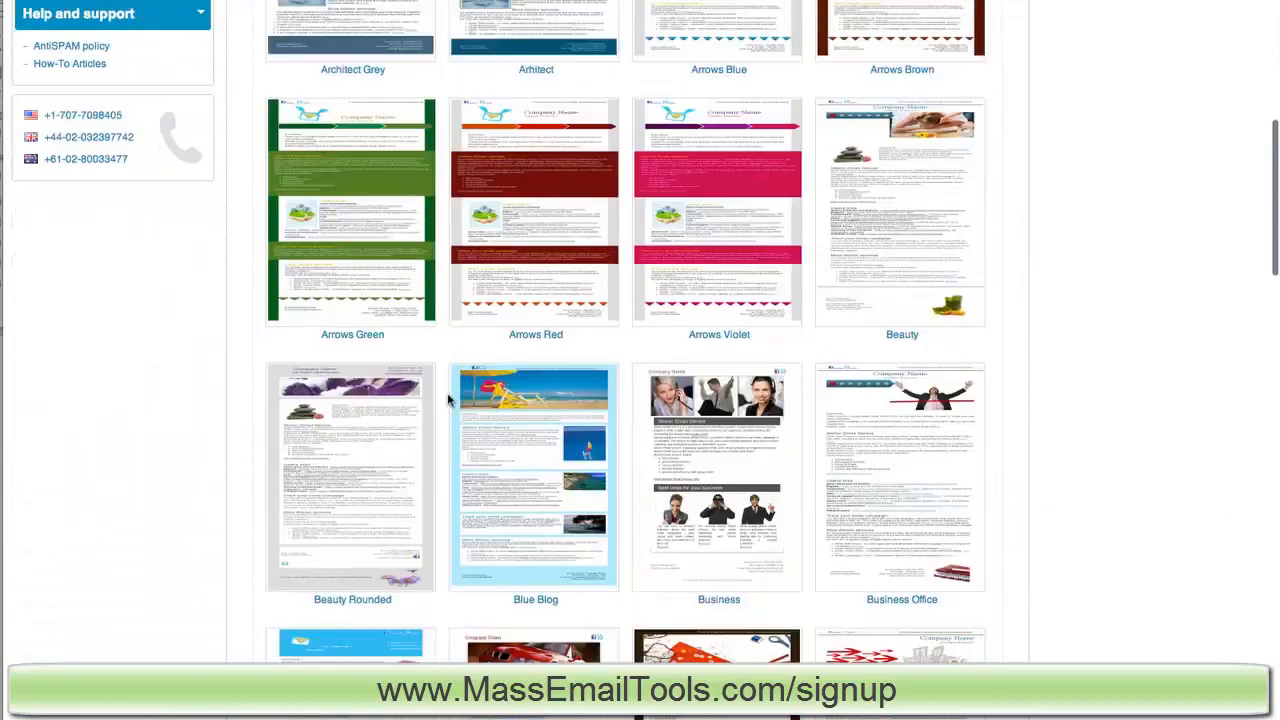
scroll("down", 3)
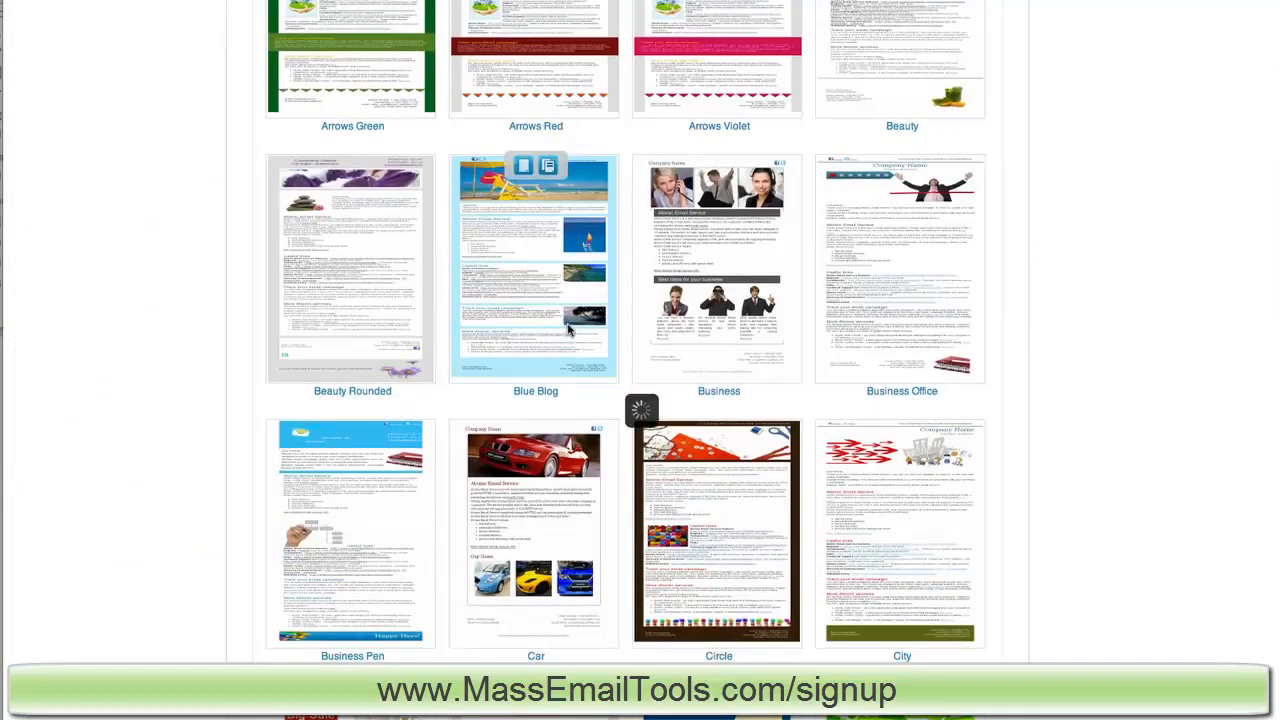
left_click(520, 164)
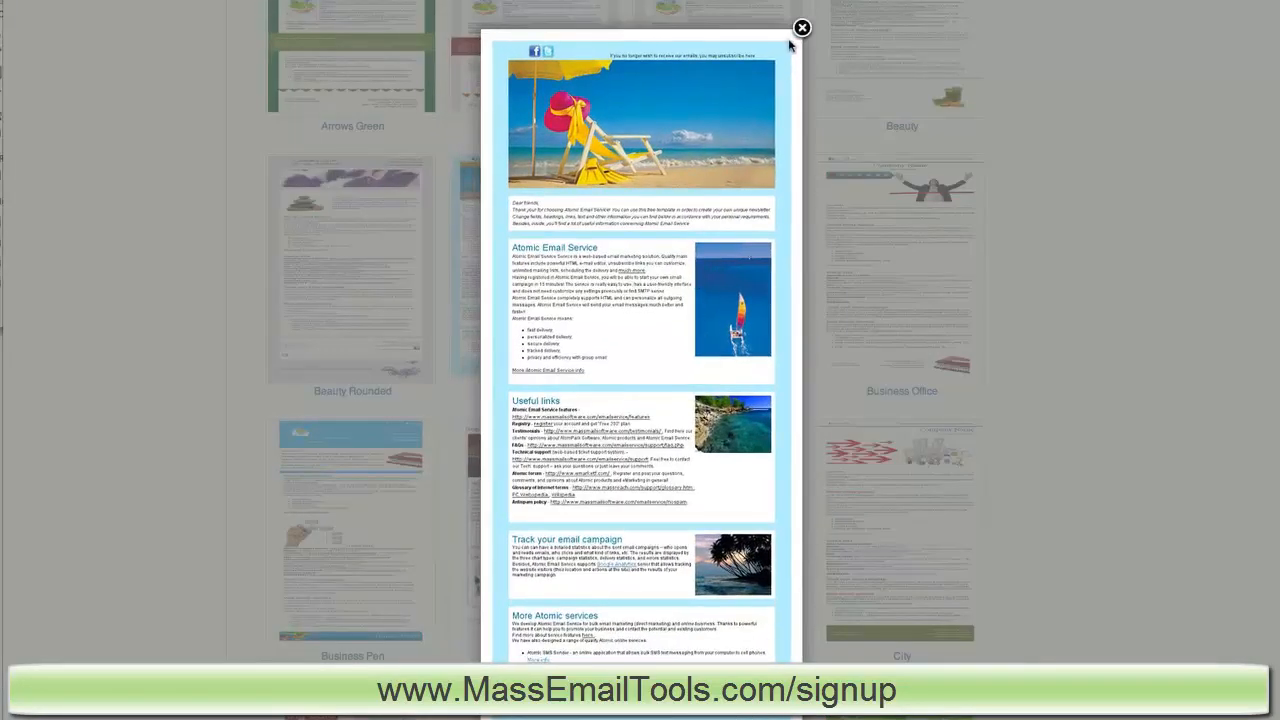
left_click(800, 28)
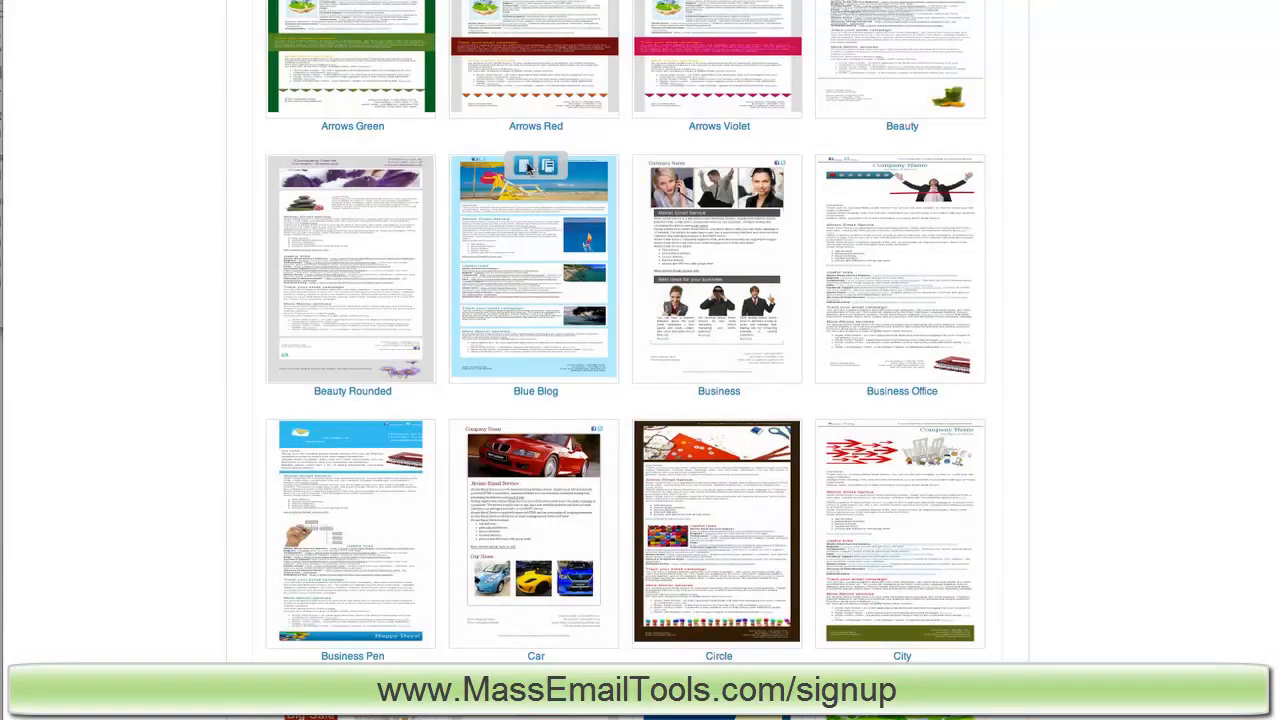
mouse_move(548, 166)
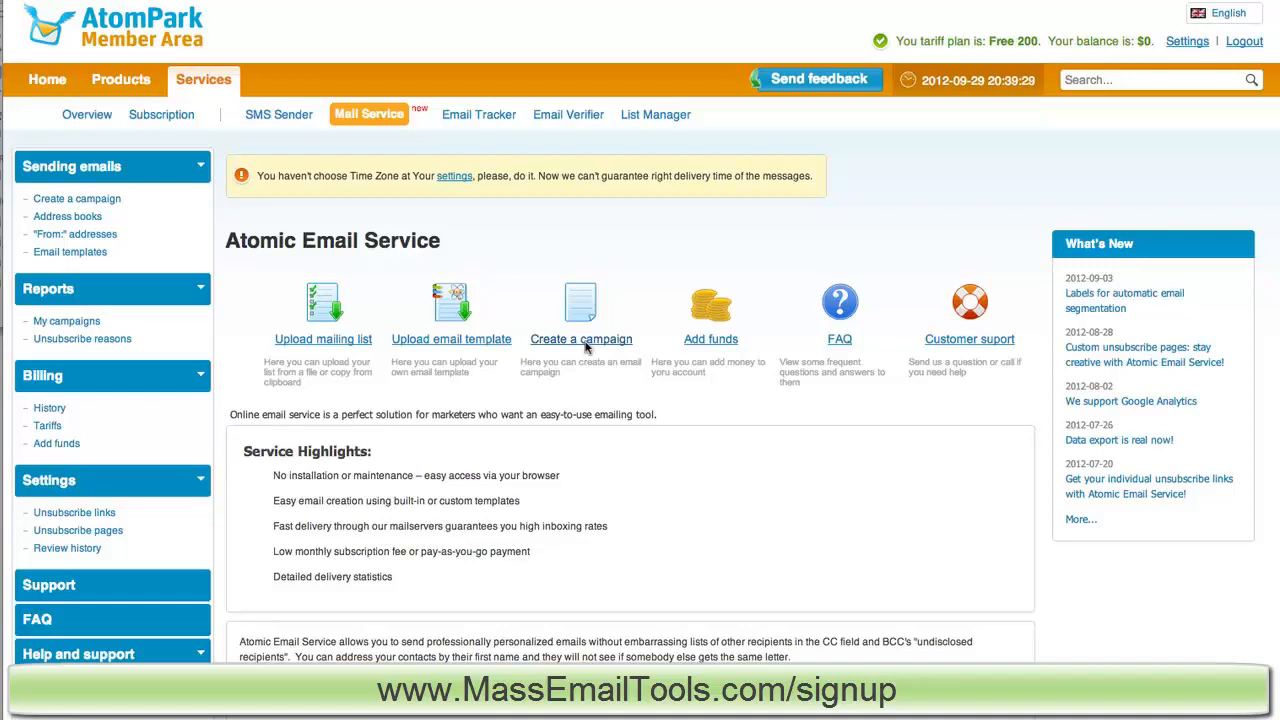
mouse_move(722, 350)
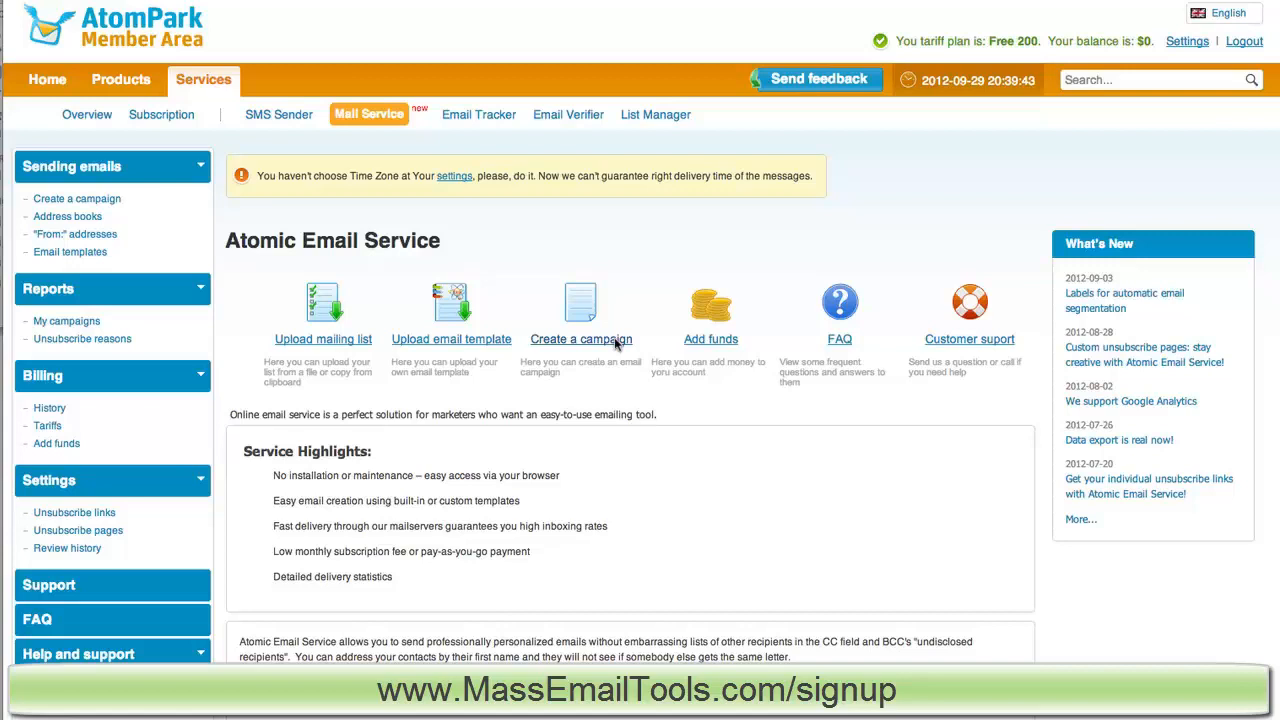
Step: Start a new email campaign from the dashboard's Create a campaign link
left_click(580, 340)
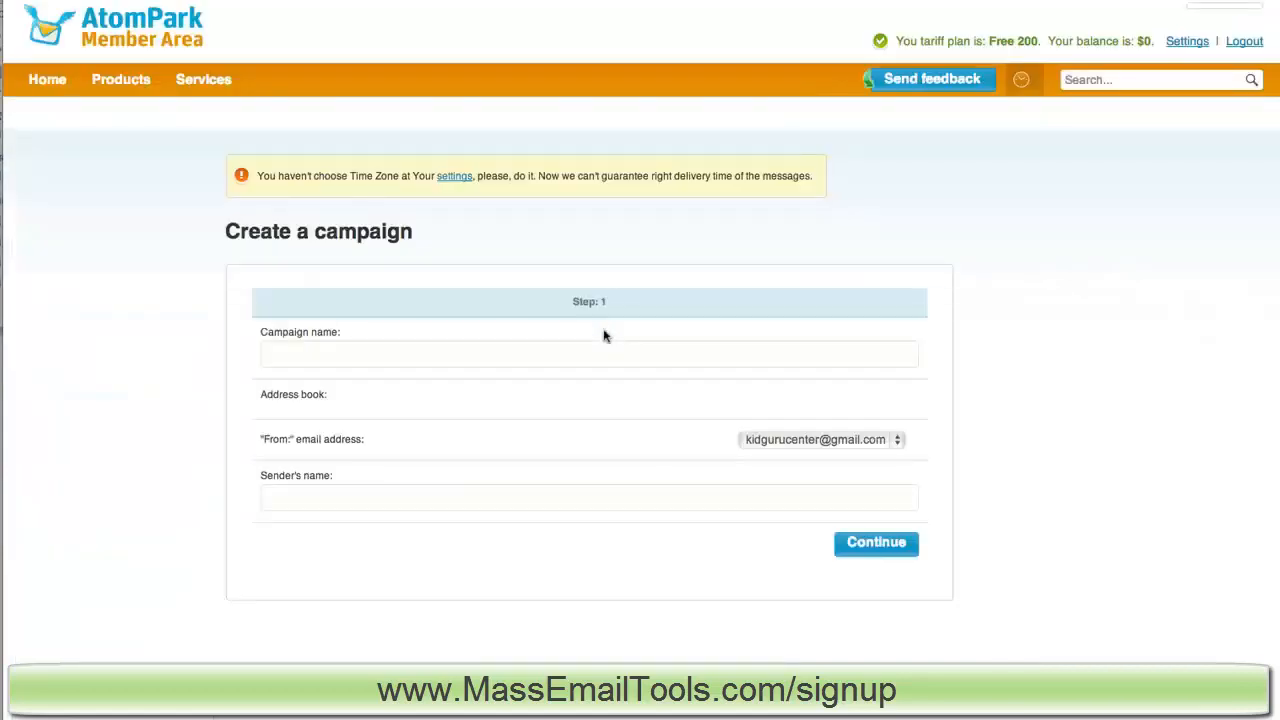
left_click(204, 80)
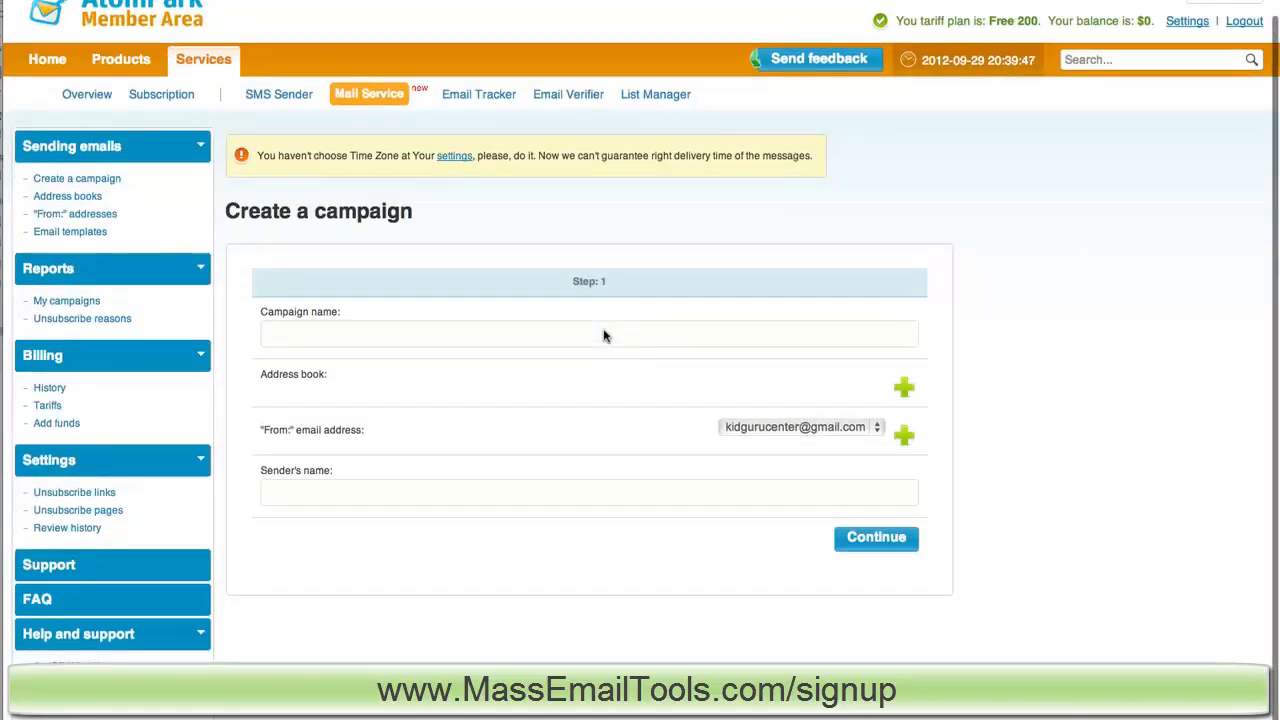
mouse_move(668, 376)
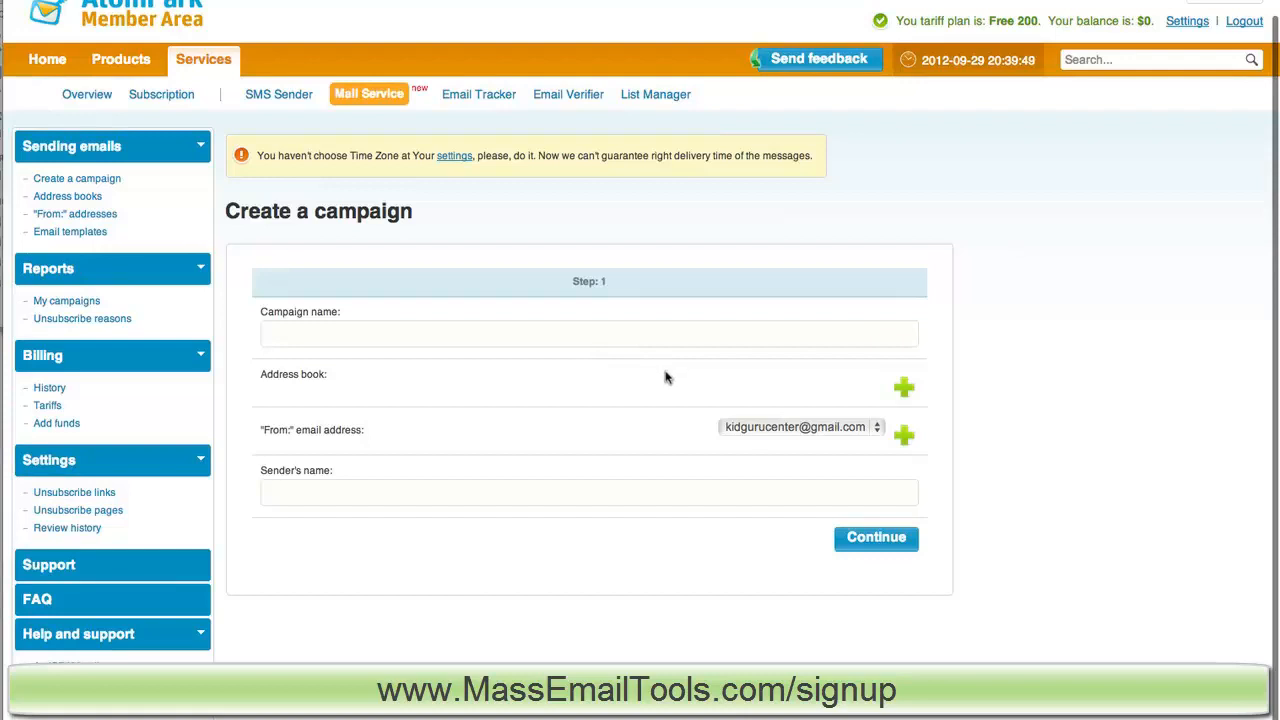
mouse_move(546, 446)
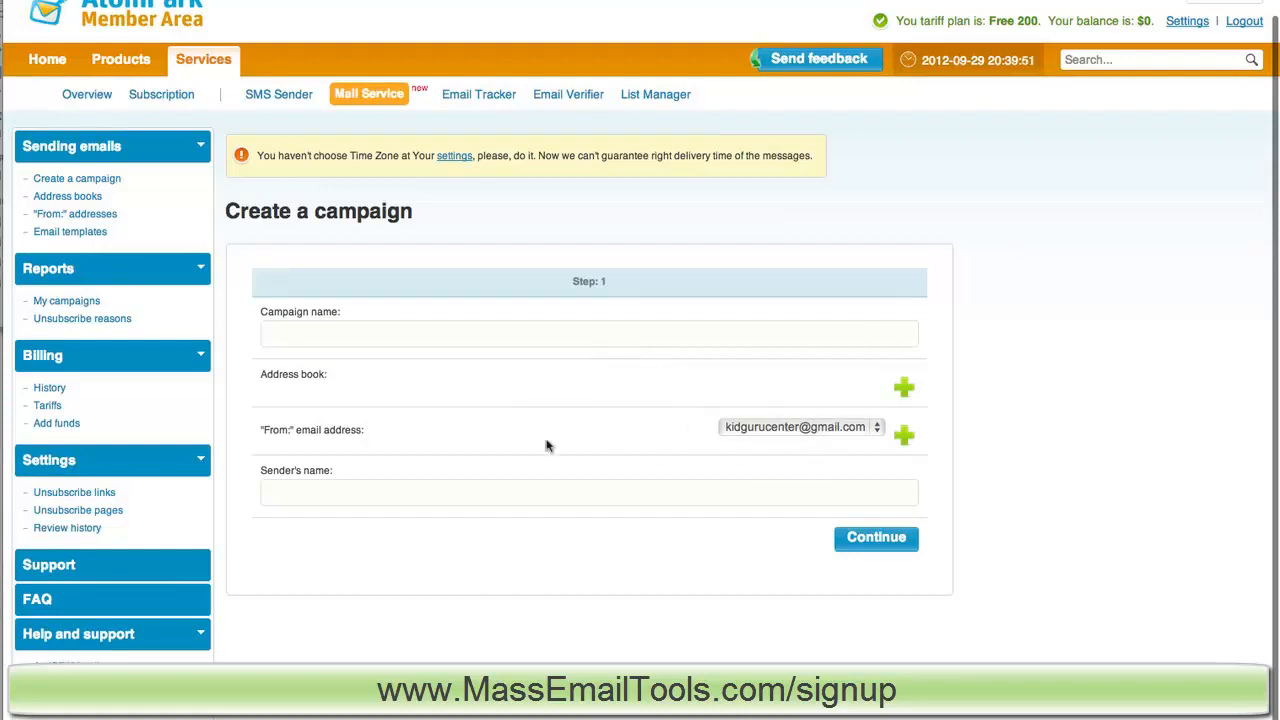